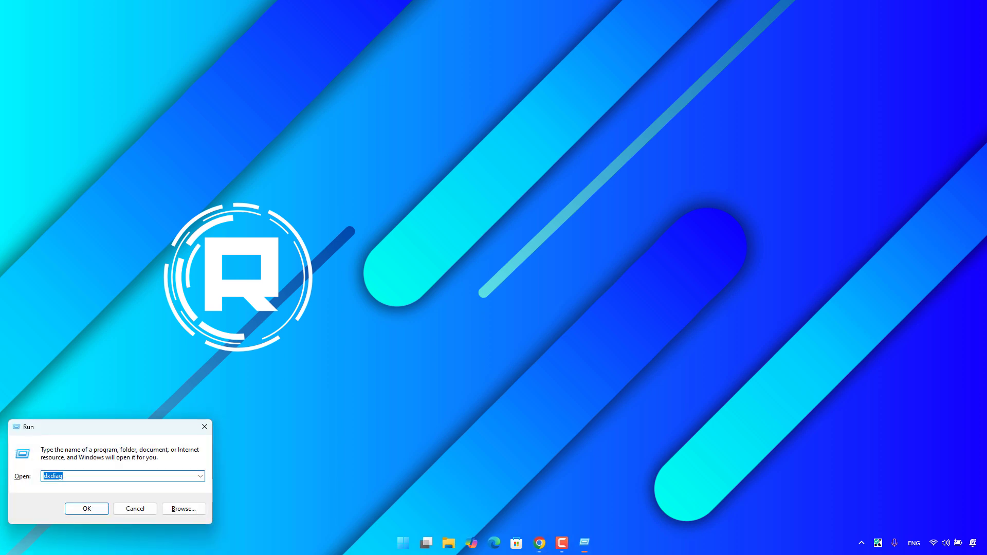
Enter 'systempropertiesadvanced' in the Run dialog's Open box.
{"action": "type", "text": "systempropreties"}
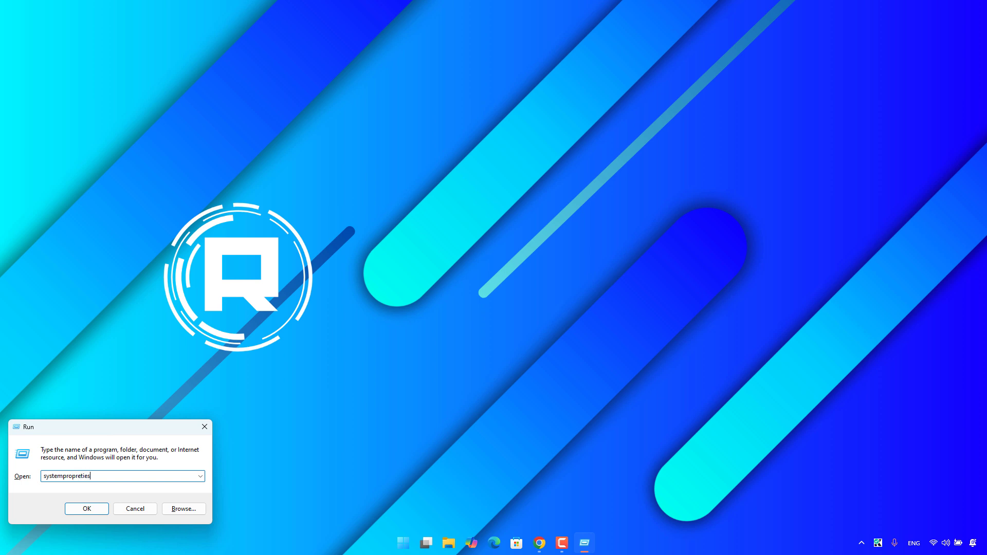
{"action": "type", "text": "adva"}
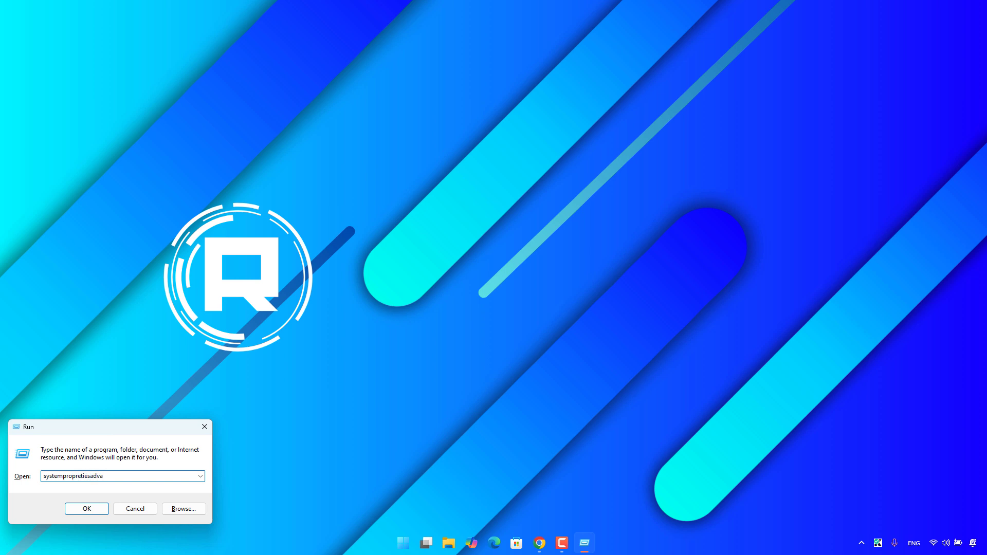
{"action": "type", "text": "nce"}
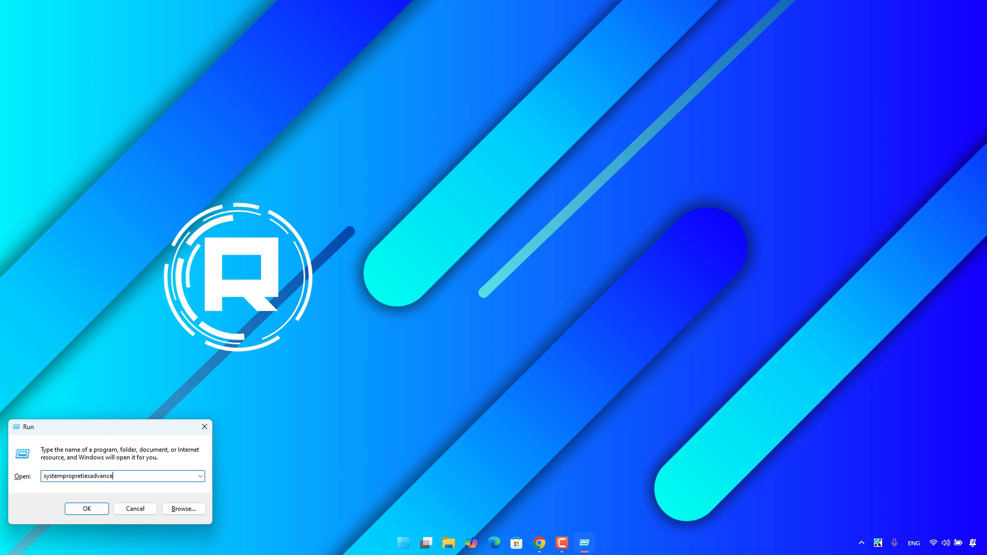
{"action": "type", "text": "d"}
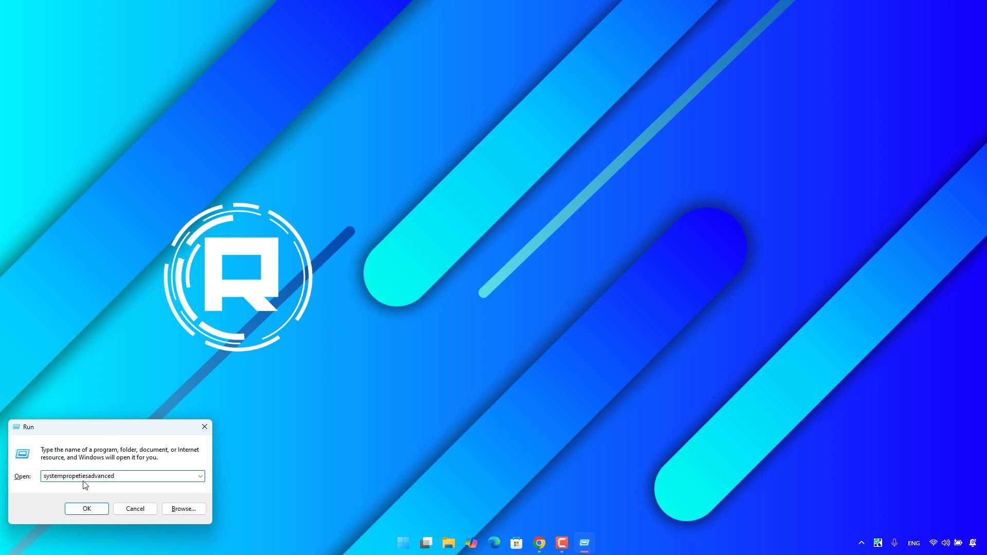
Run the command to reach System Properties' Advanced tab, then open Performance settings.
{"action": "left_click", "coordinate": [86, 508]}
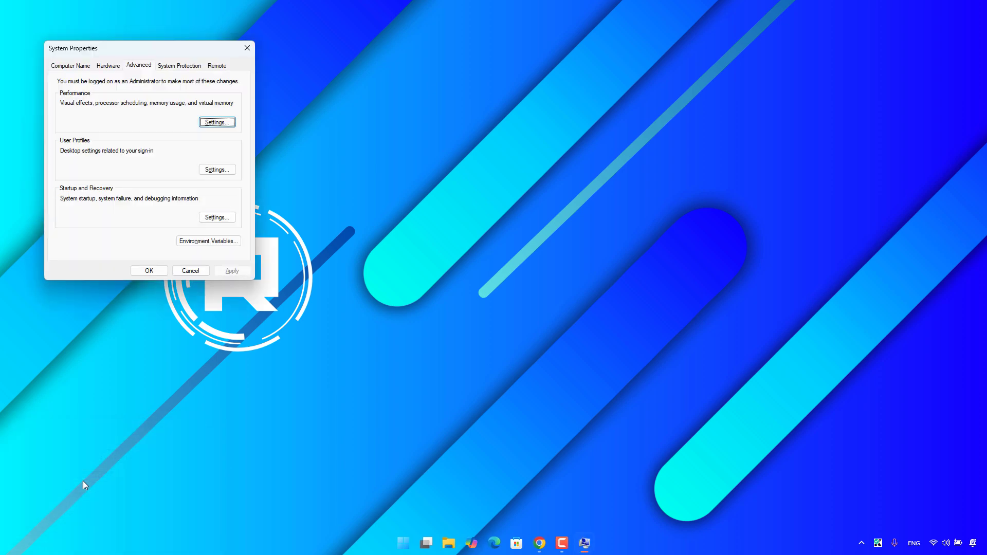
{"action": "mouse_move", "coordinate": [57, 103]}
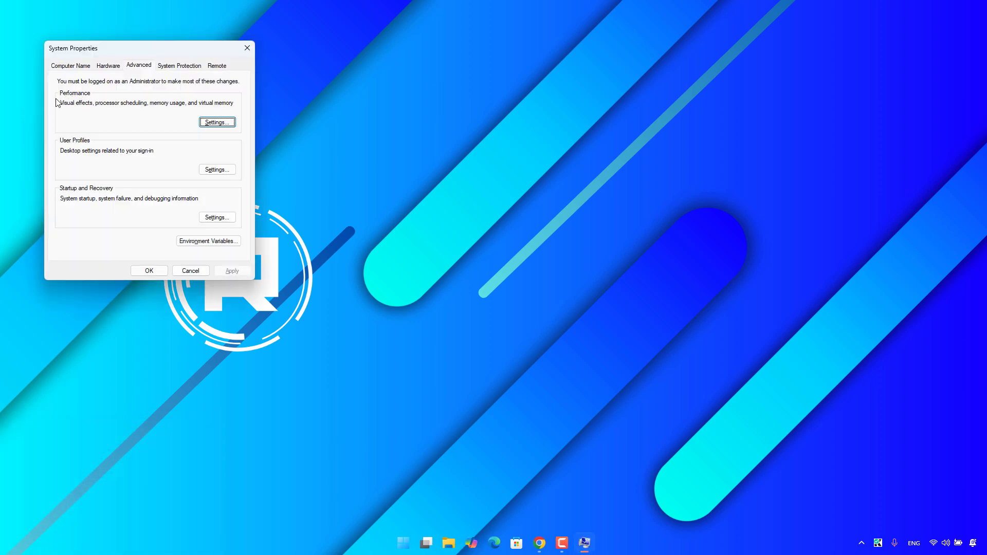
{"action": "left_click", "coordinate": [216, 122]}
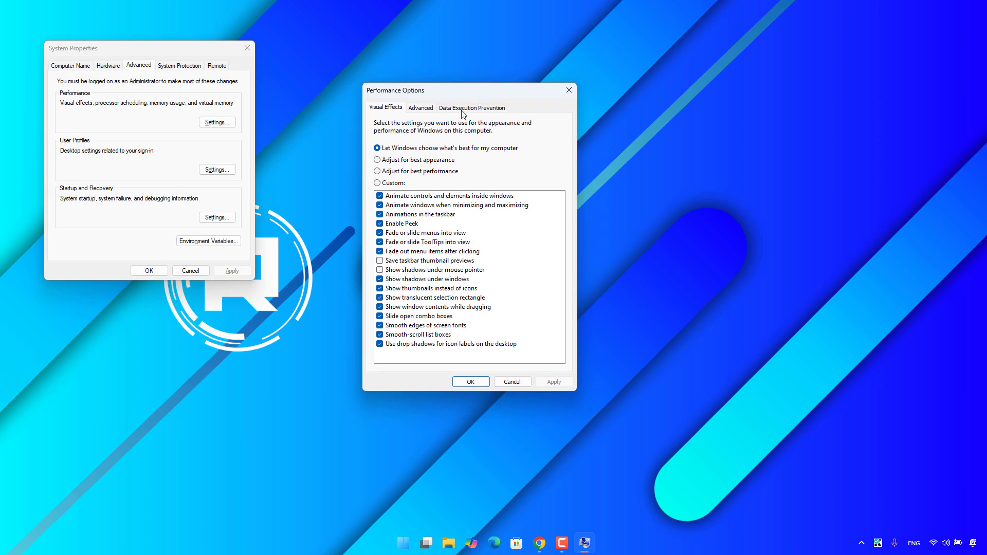
Keep DEP on for essential Windows programs only and close both dialogs with OK.
{"action": "left_click", "coordinate": [472, 107]}
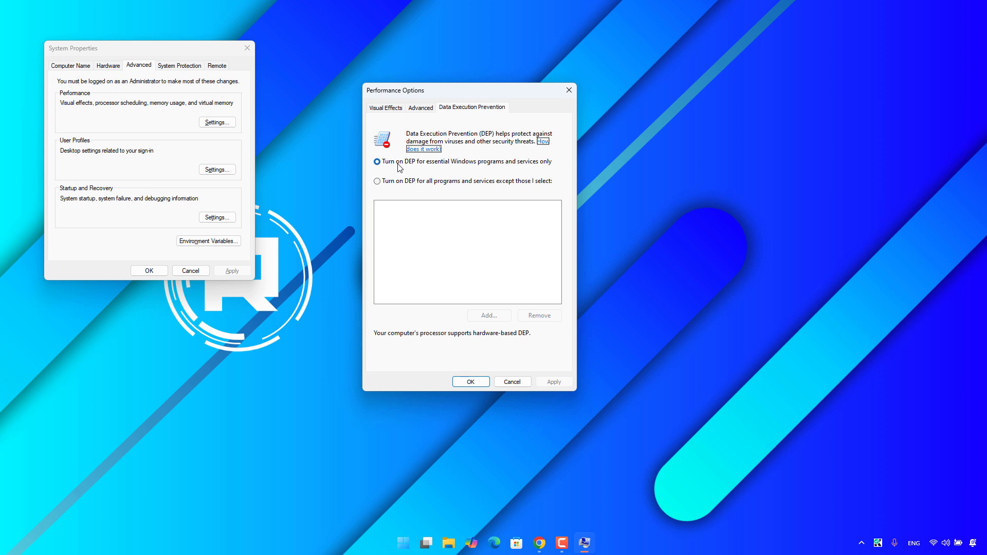
{"action": "mouse_move", "coordinate": [455, 166]}
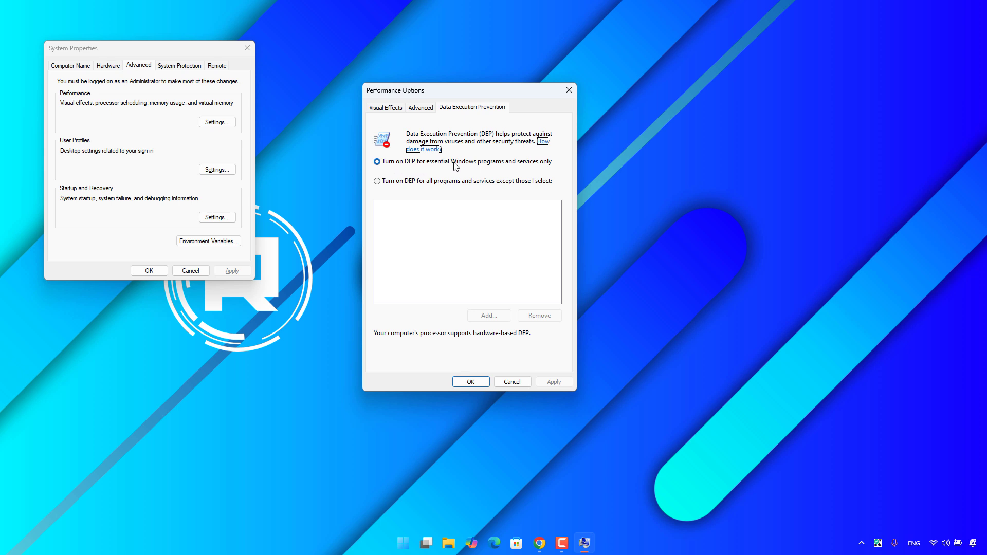
{"action": "mouse_move", "coordinate": [542, 166]}
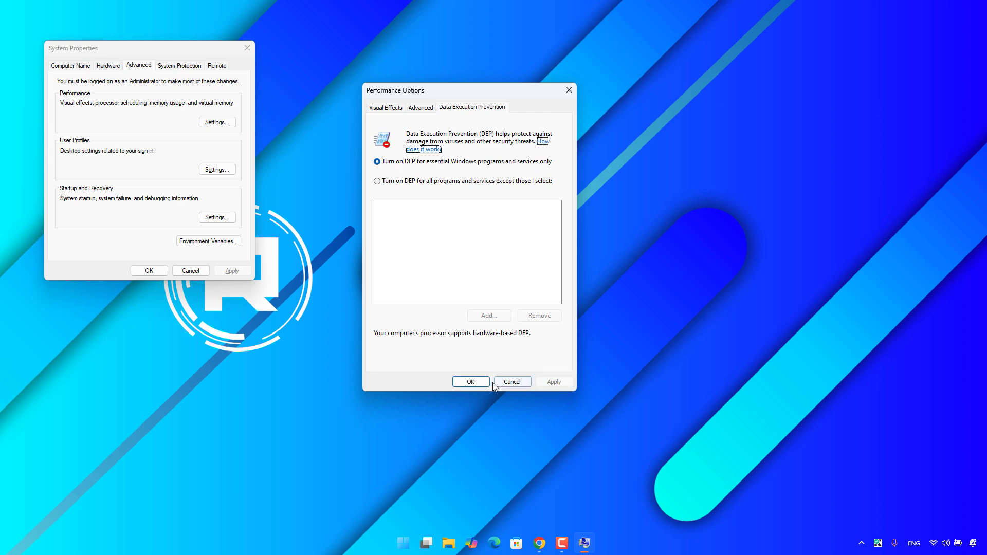
{"action": "left_click", "coordinate": [470, 382]}
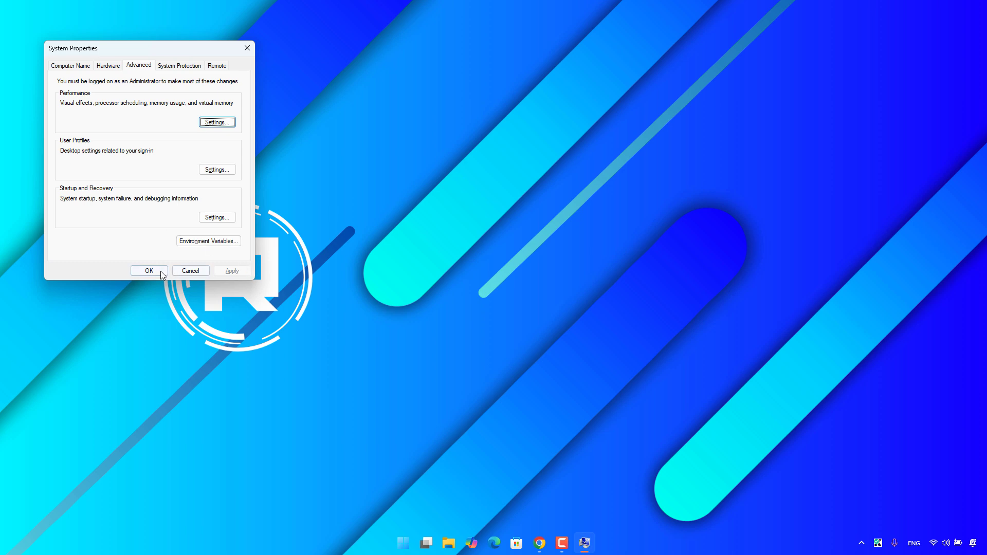
{"action": "left_click", "coordinate": [149, 271]}
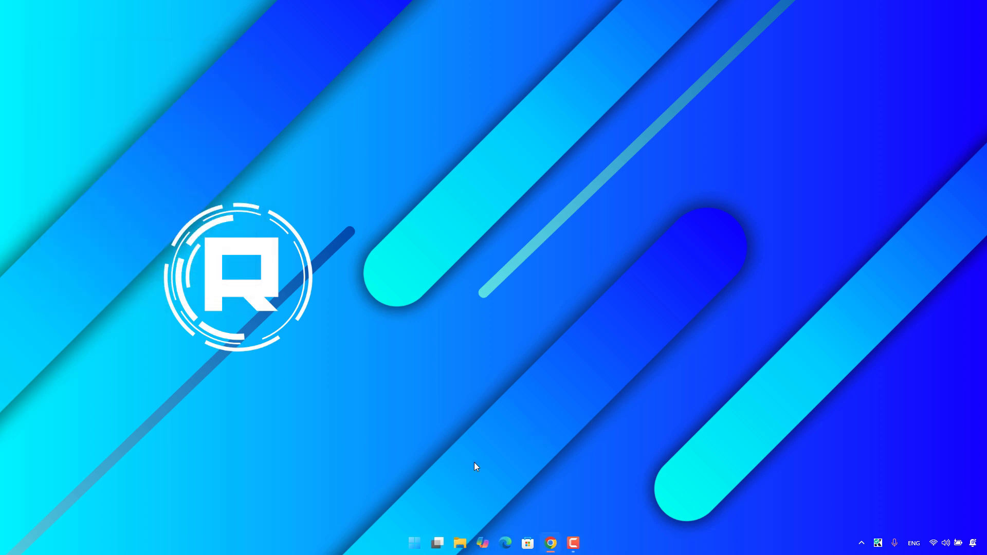
Show the Start menu's power options, including Lock and Restart.
{"action": "left_click", "coordinate": [414, 543]}
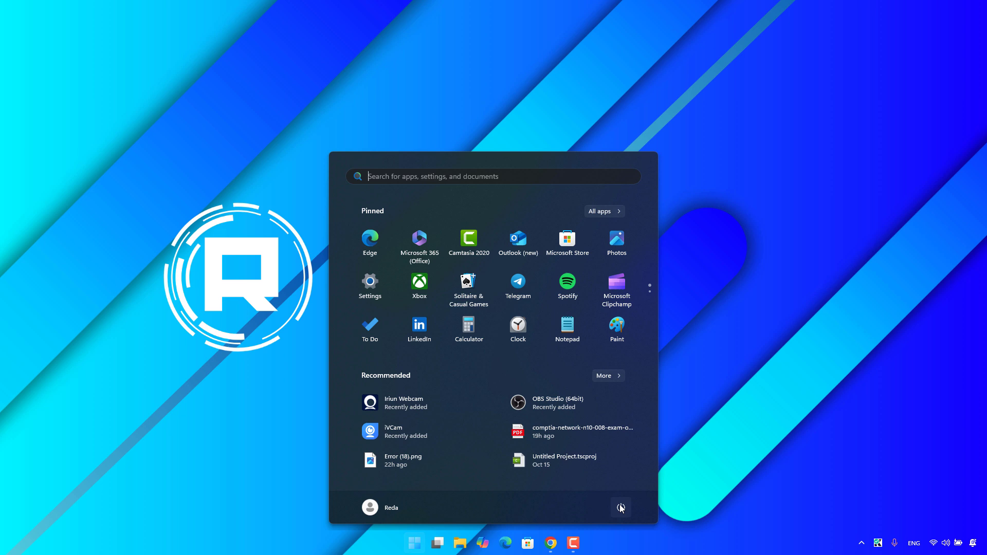
{"action": "left_click", "coordinate": [620, 507]}
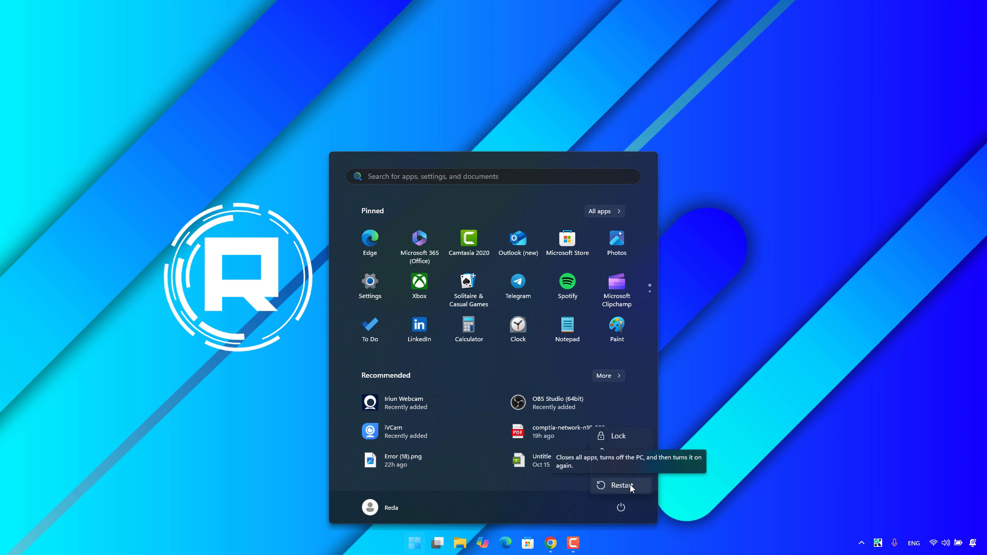